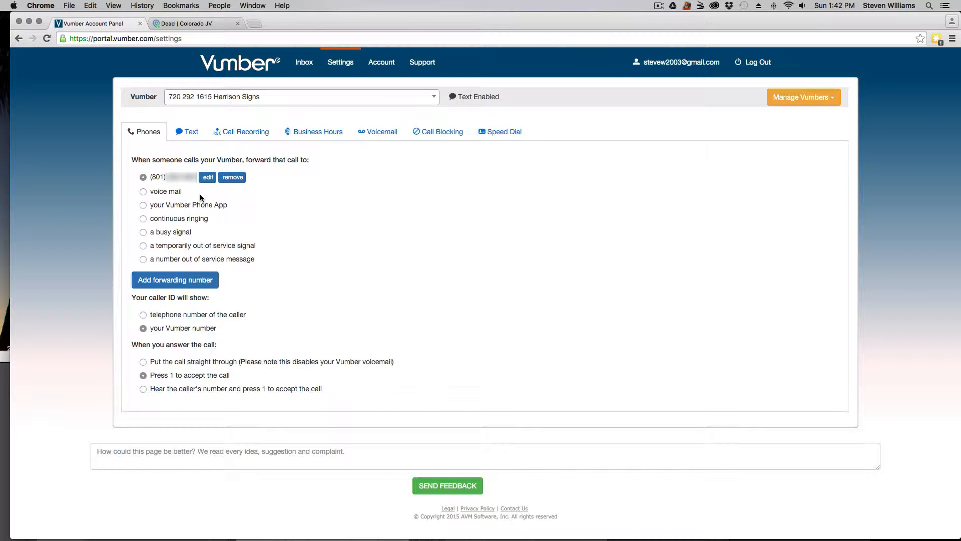
mouse_move(203, 231)
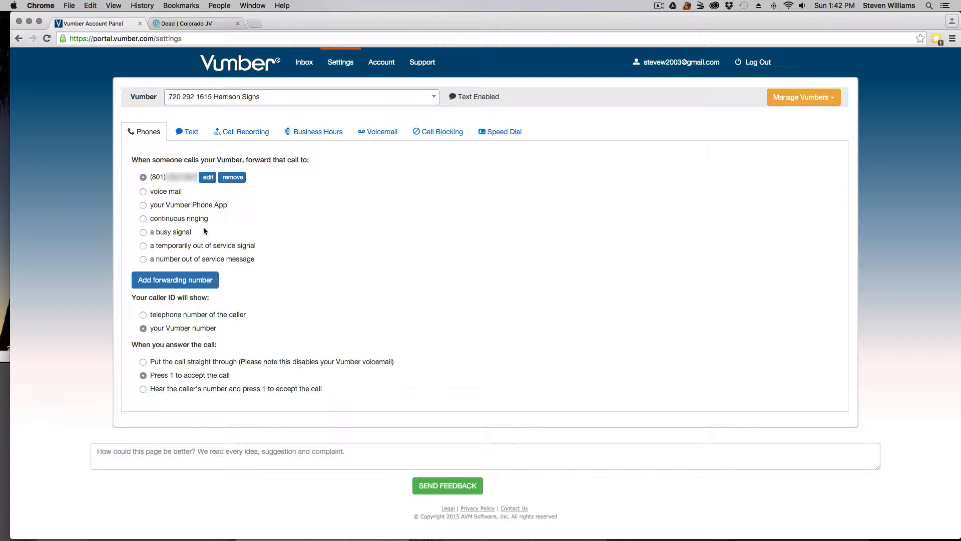
mouse_move(291, 68)
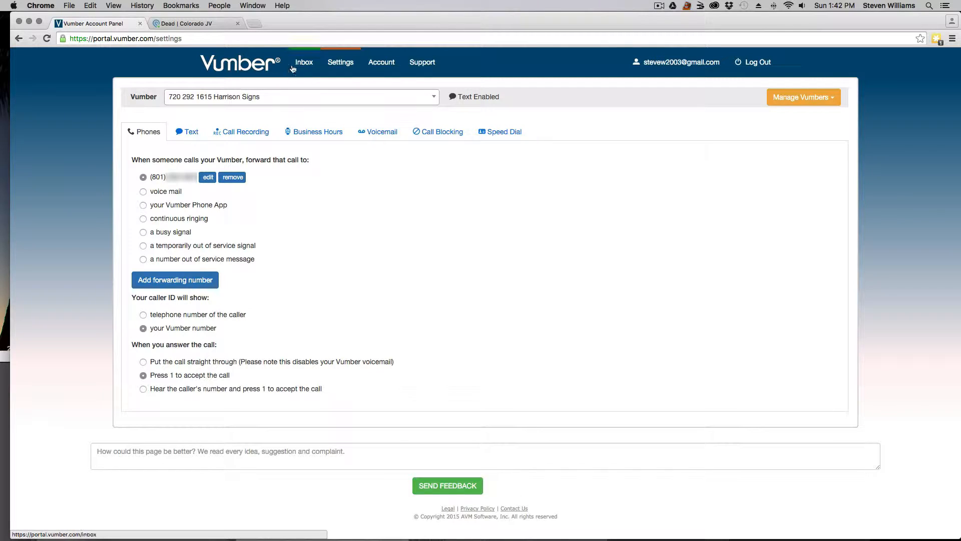
Go to Podio and open the Harrison Sign Leads app listing 33 leads
click(196, 23)
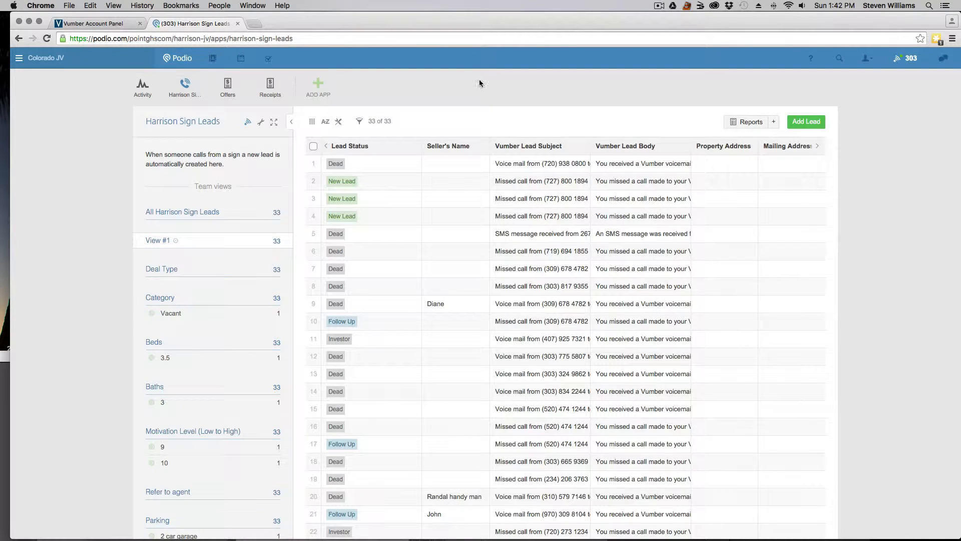
mouse_move(193, 94)
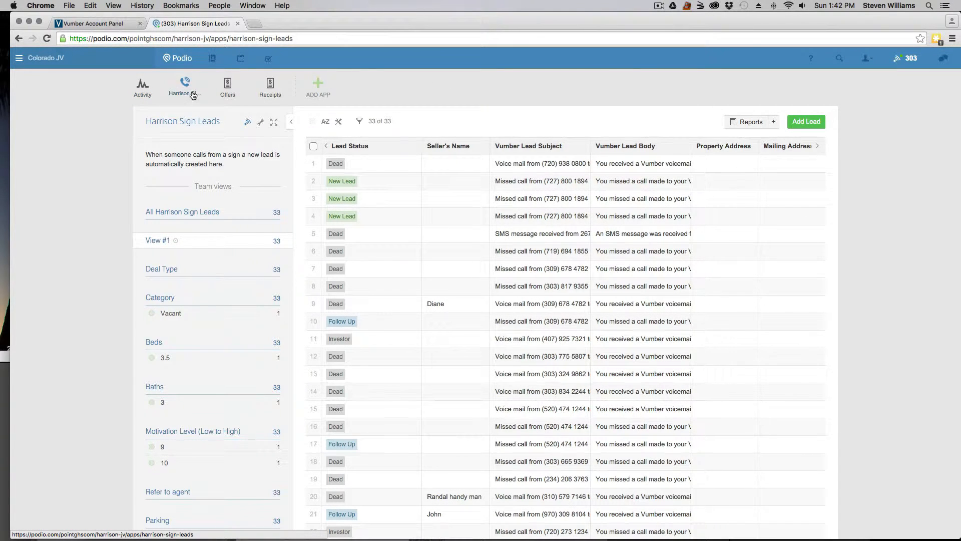
mouse_move(194, 94)
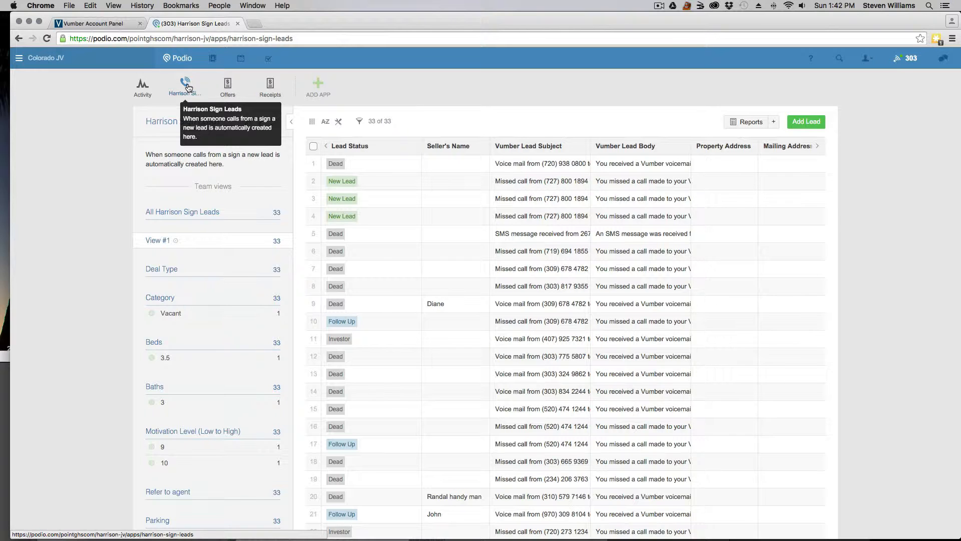
click(226, 86)
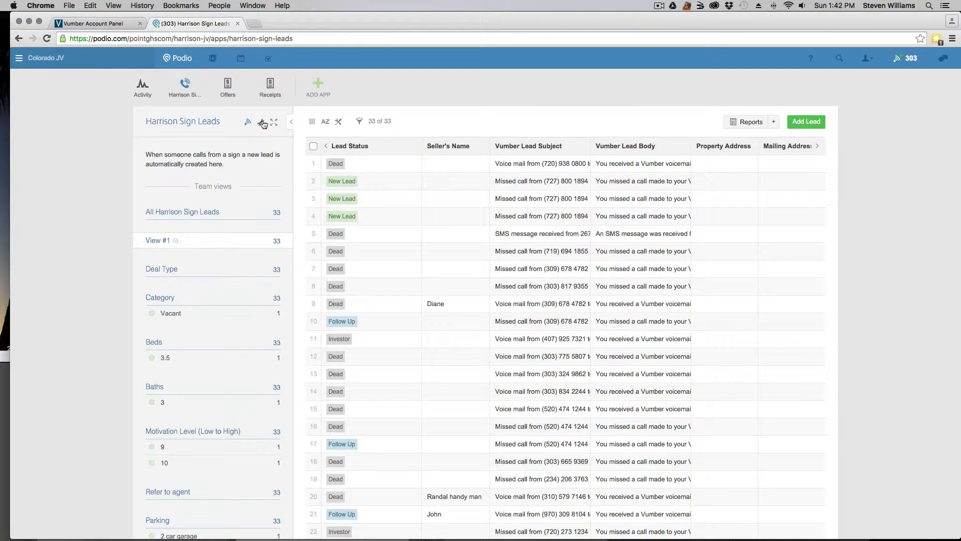
Show the Harrison Sign Leads Email to app settings with its public item-creation address
click(261, 122)
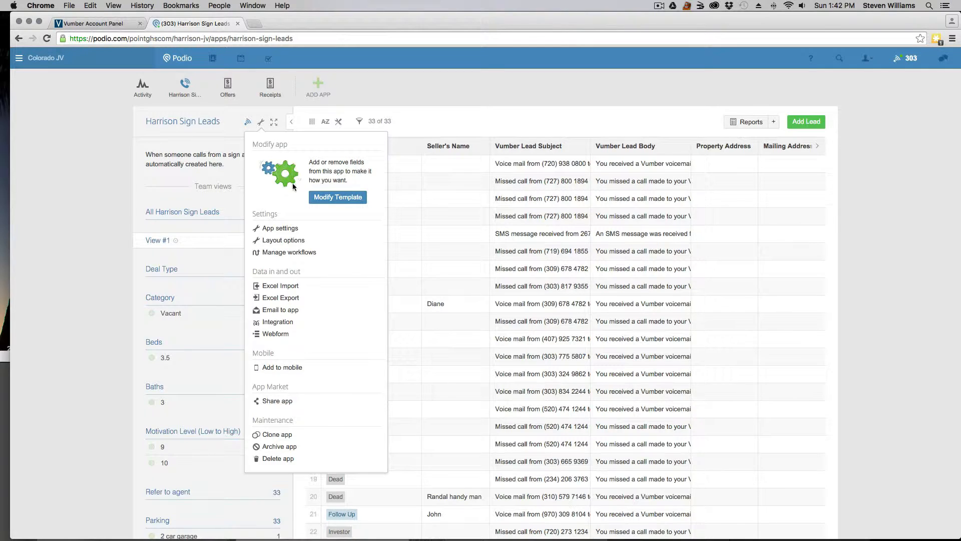
mouse_move(283, 312)
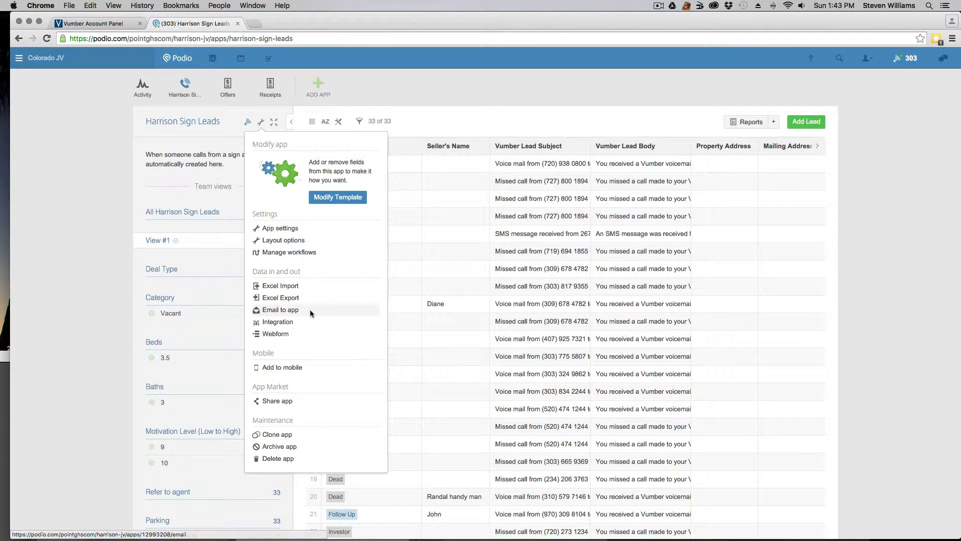
click(280, 310)
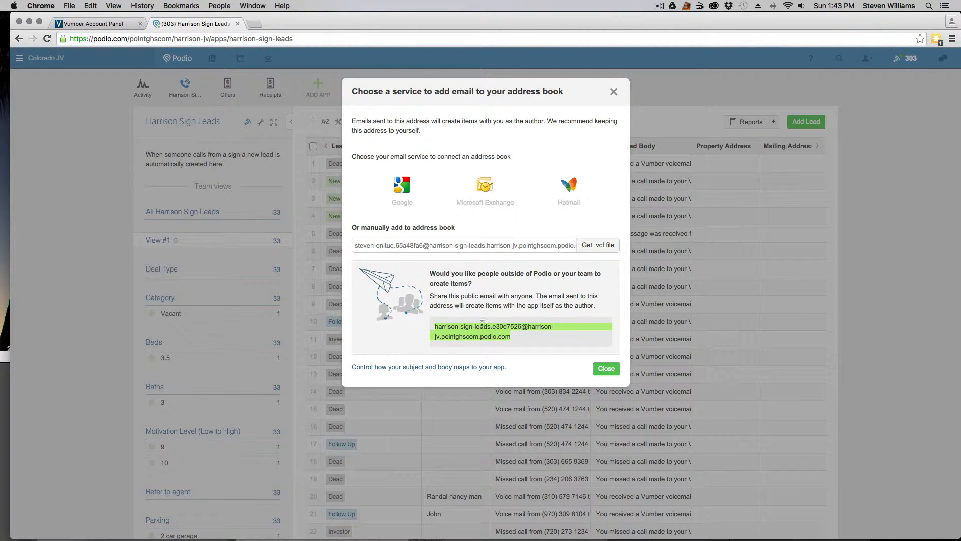
Return to the Vumber Account Panel's Harrison Signs call forwarding settings
click(88, 24)
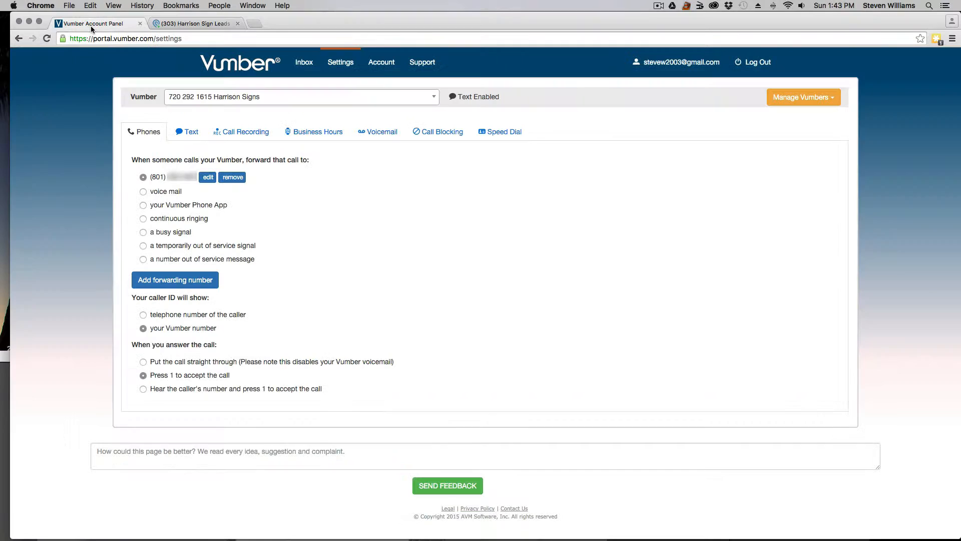
mouse_move(194, 86)
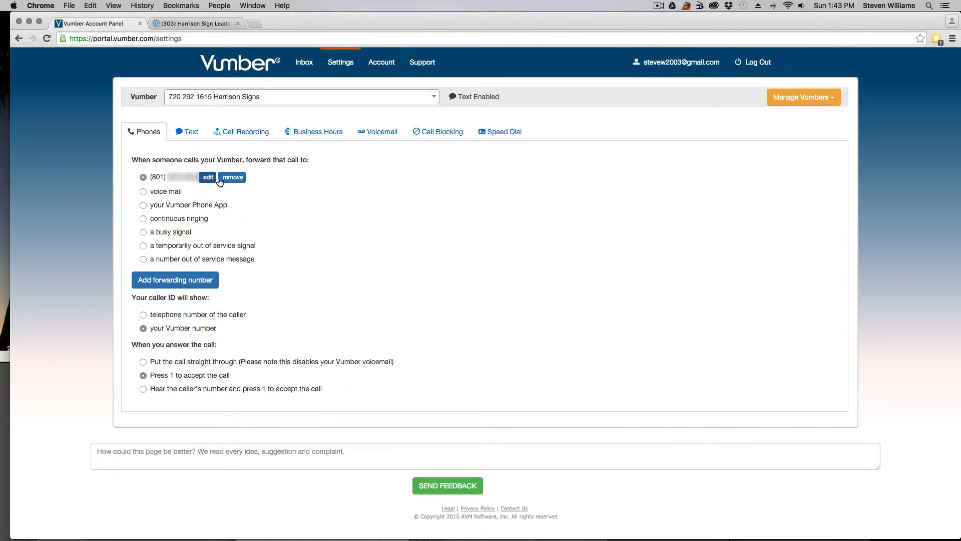
mouse_move(201, 313)
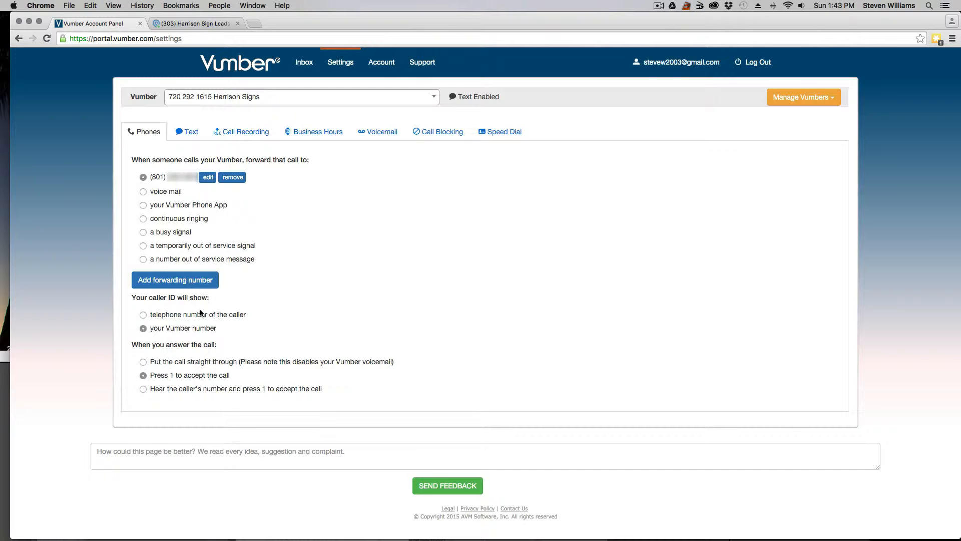
mouse_move(196, 311)
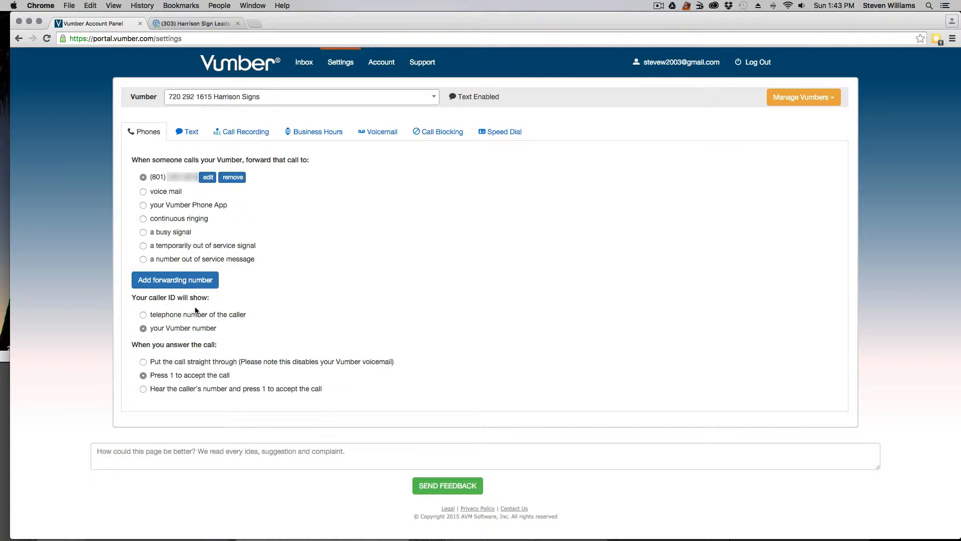
mouse_move(195, 315)
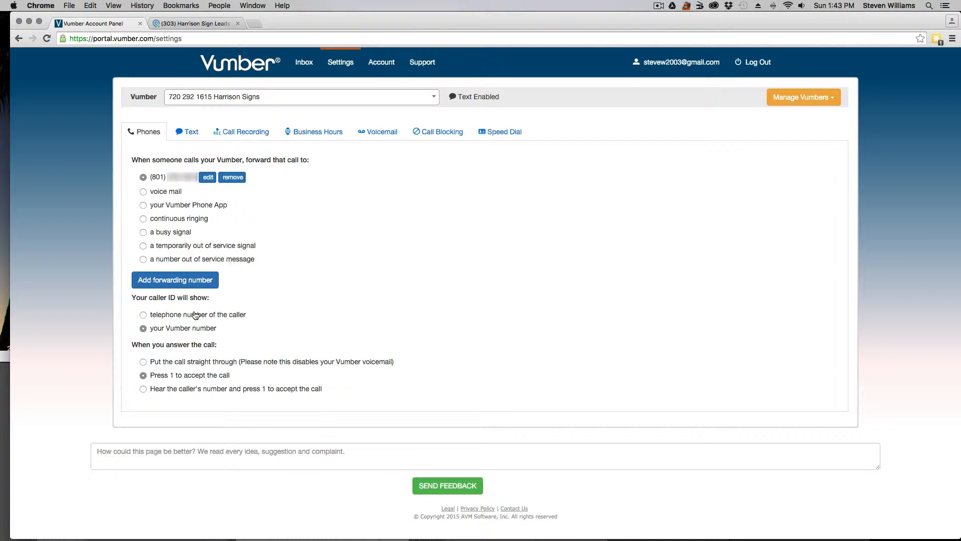
mouse_move(180, 105)
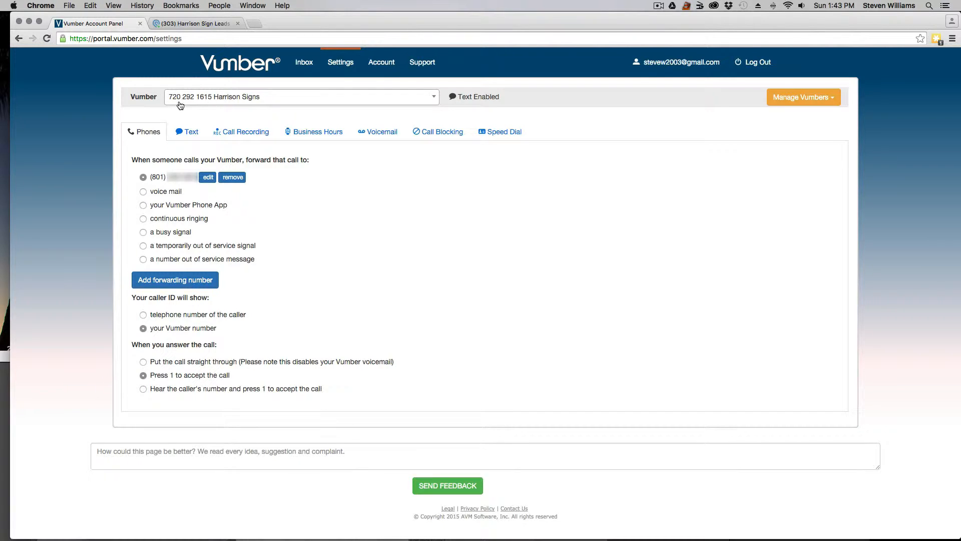
mouse_move(192, 104)
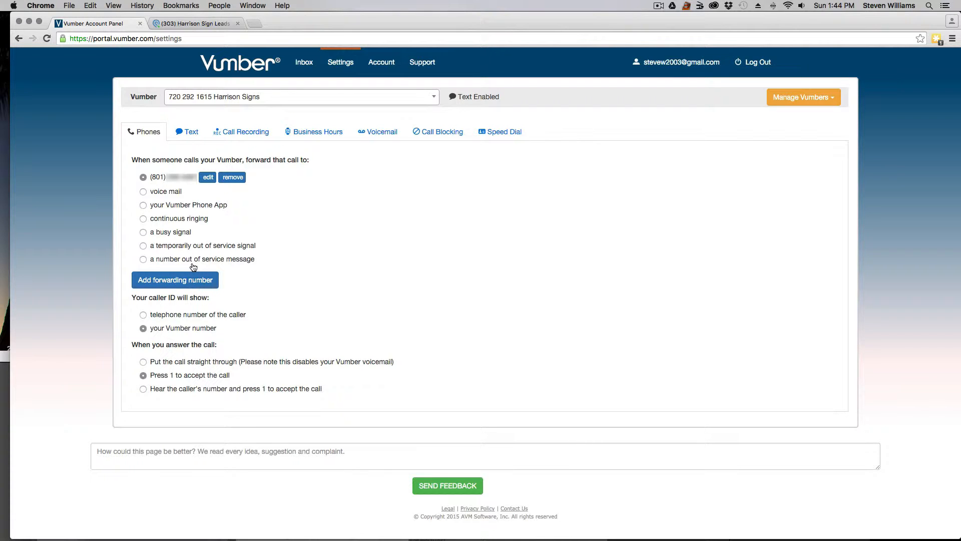
mouse_move(187, 394)
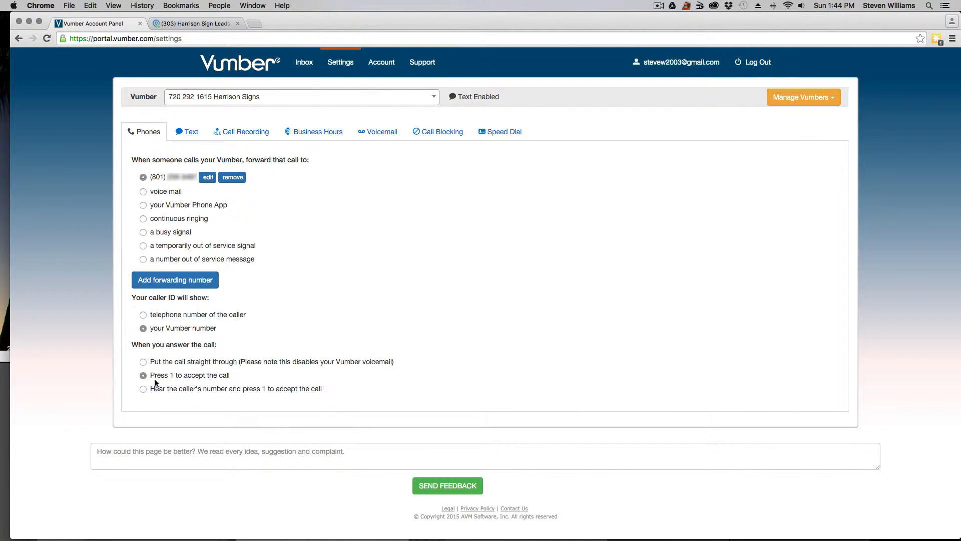
mouse_move(233, 379)
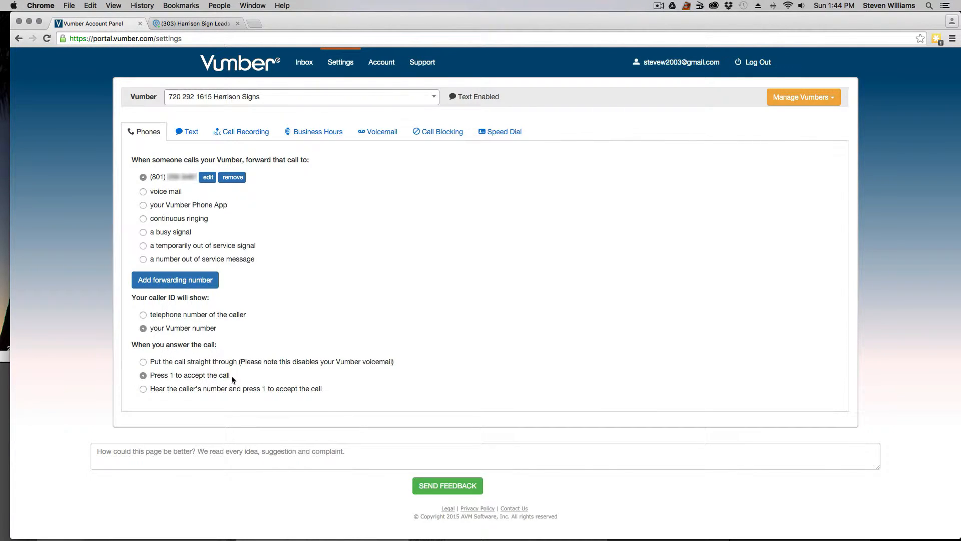
Check Text Message, Call Recording and Business Hours settings (scheduling off, 9 AM–5 PM)
click(190, 131)
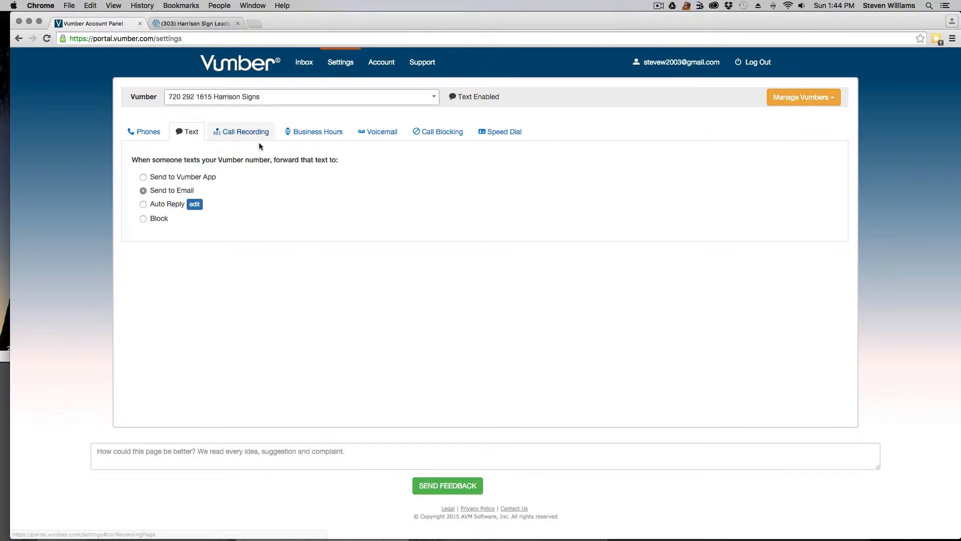
mouse_move(152, 48)
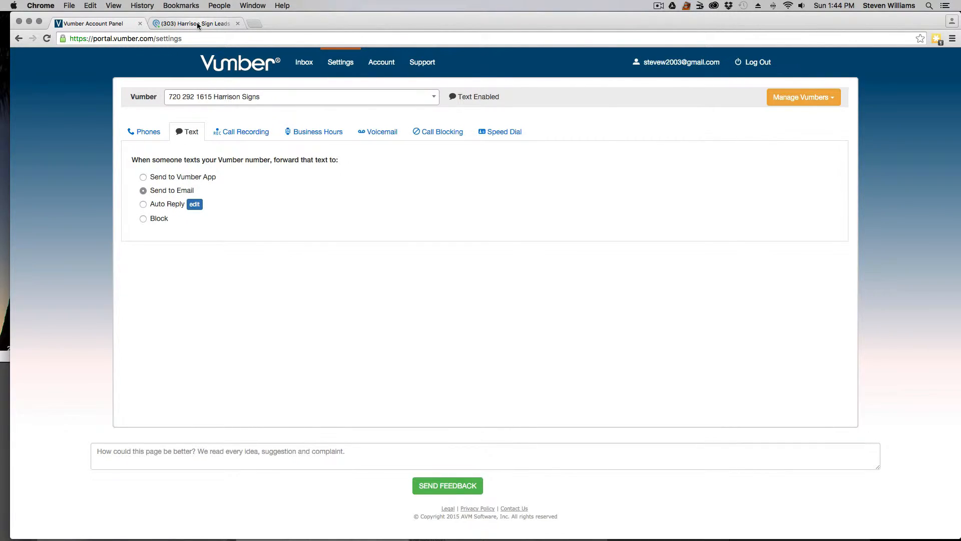
mouse_move(230, 131)
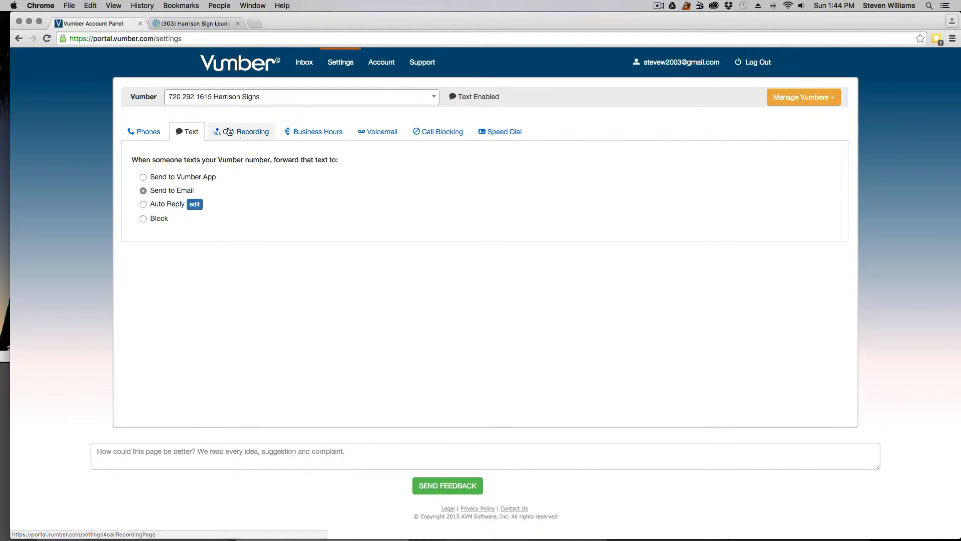
click(245, 131)
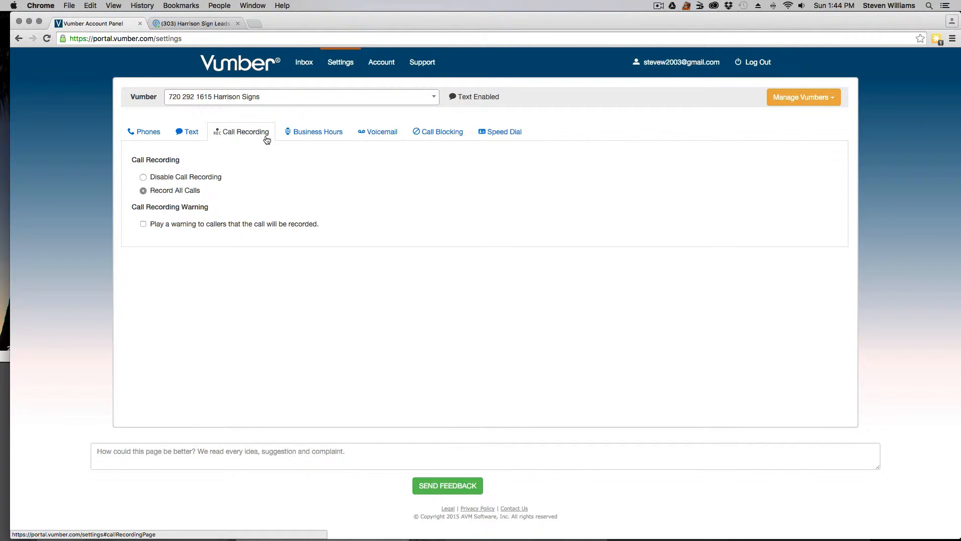
click(317, 132)
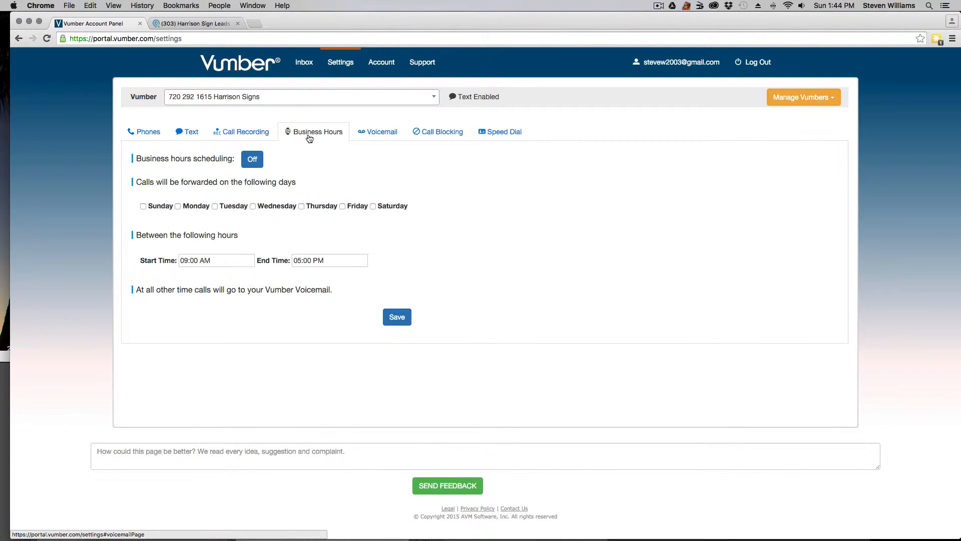
mouse_move(376, 137)
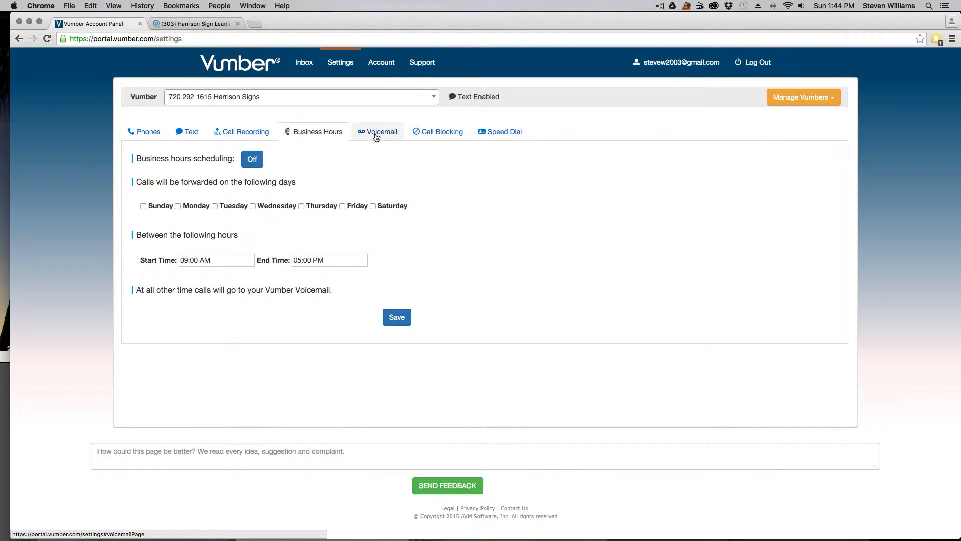
Forward voicemails to the leads address with attachments and missed-call emails enabled
click(381, 132)
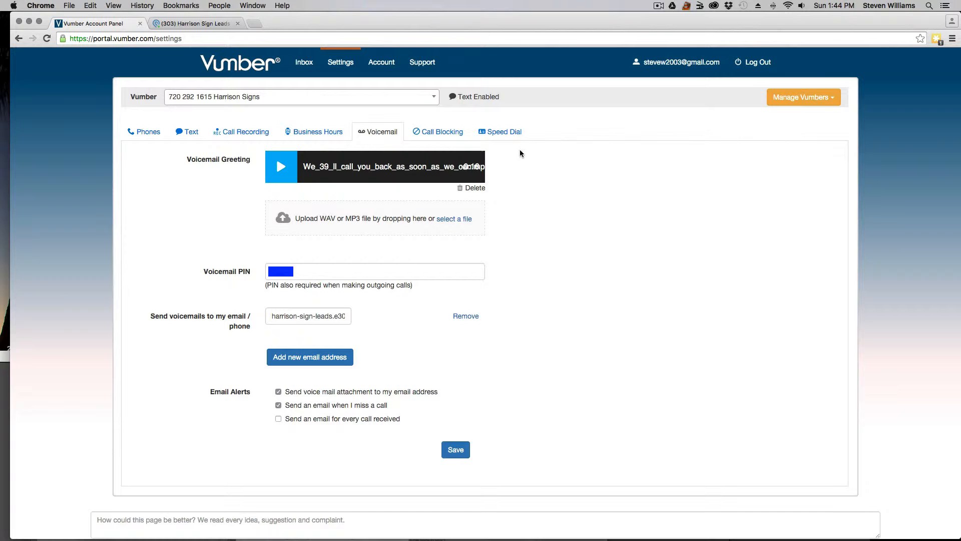
mouse_move(257, 206)
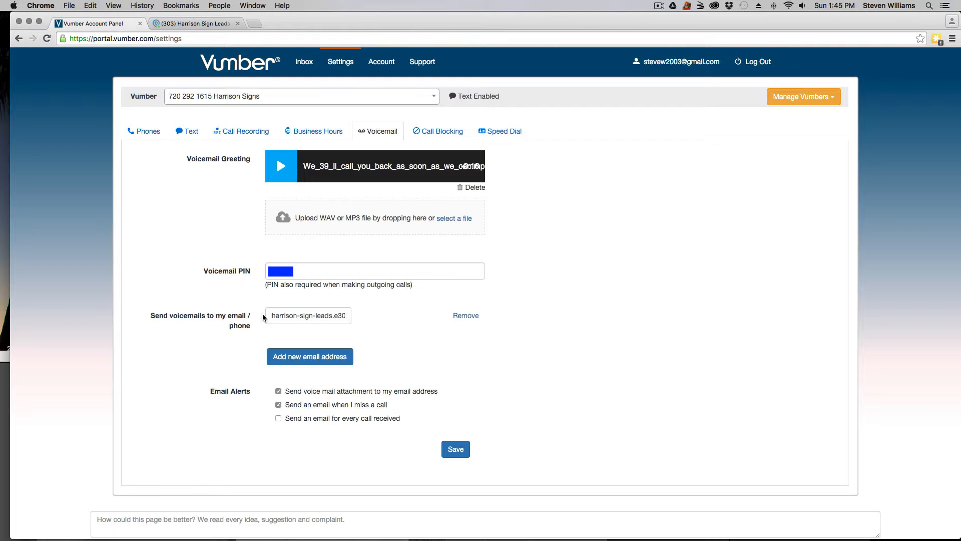
click(307, 315)
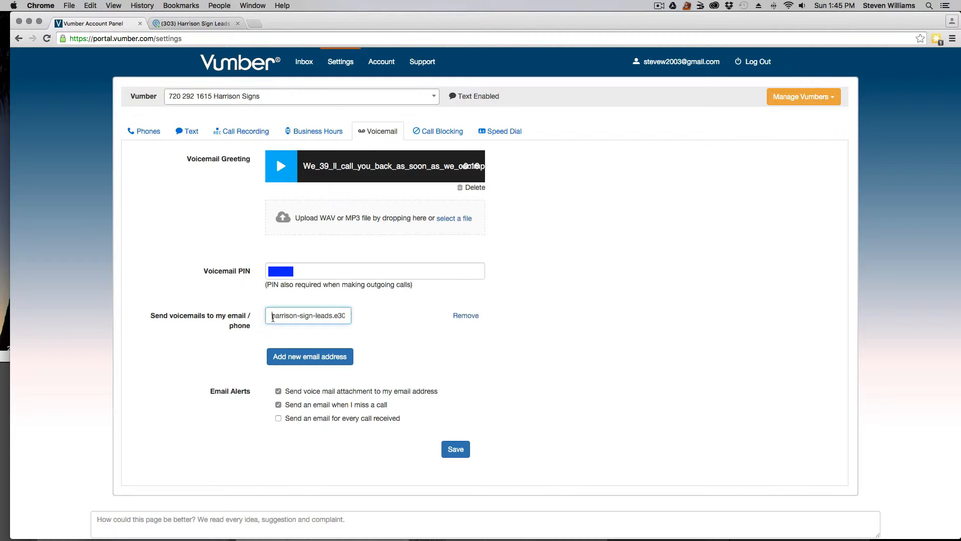
click(279, 391)
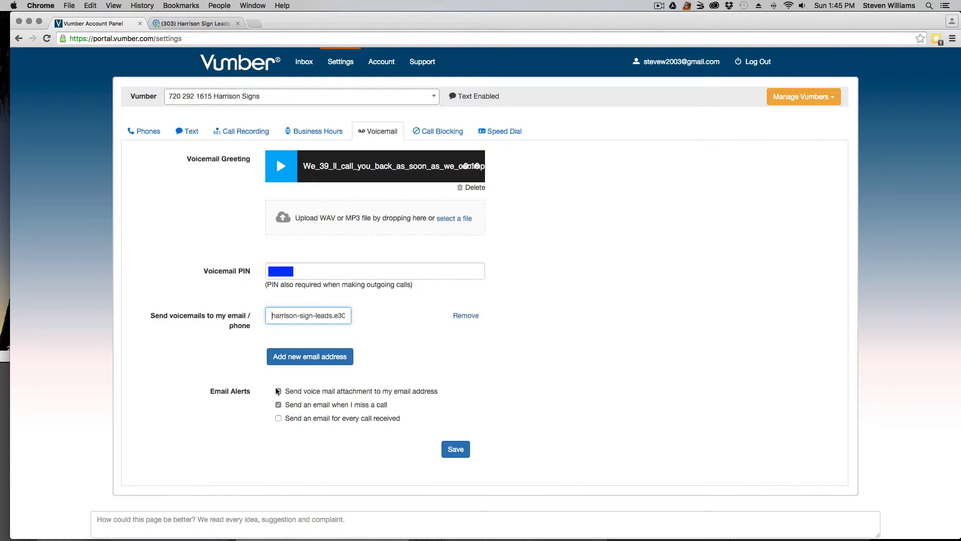
click(278, 391)
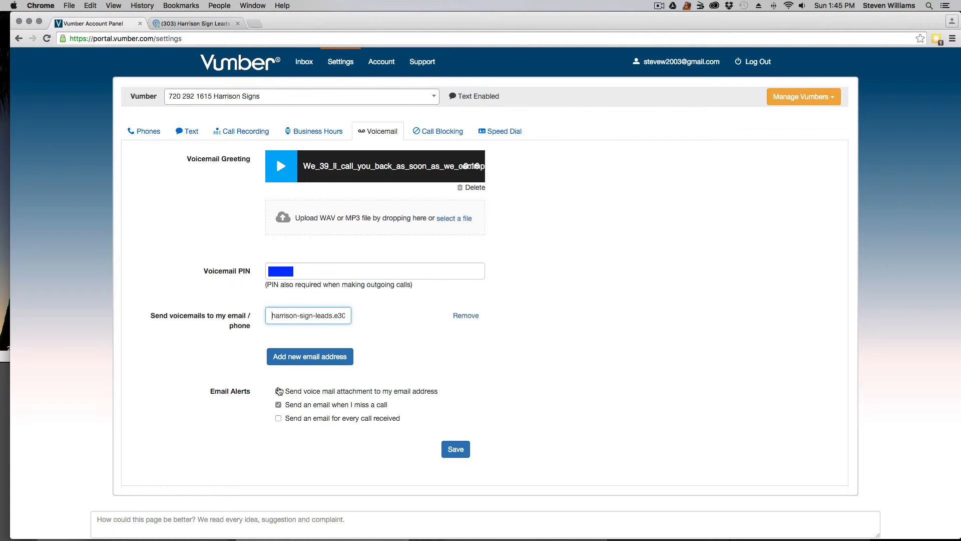
click(279, 391)
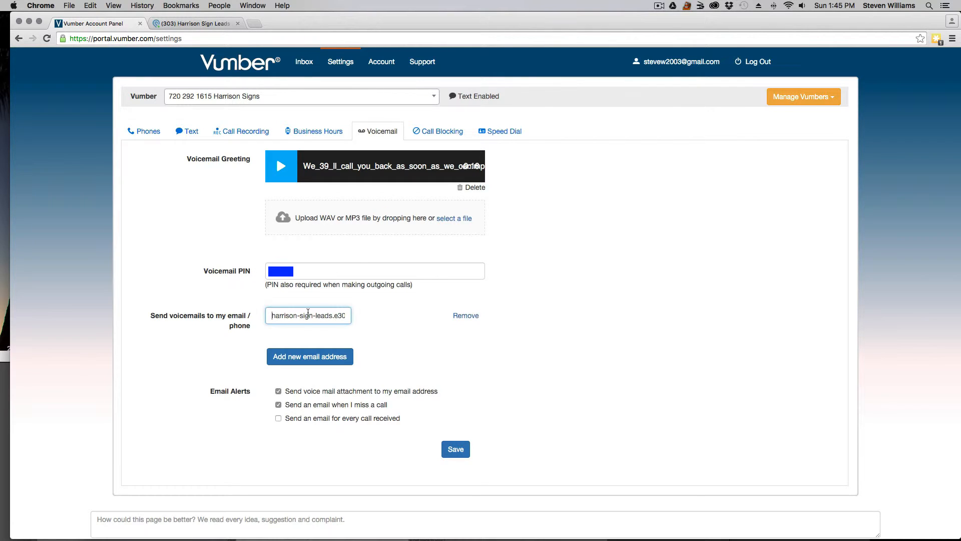
mouse_move(210, 6)
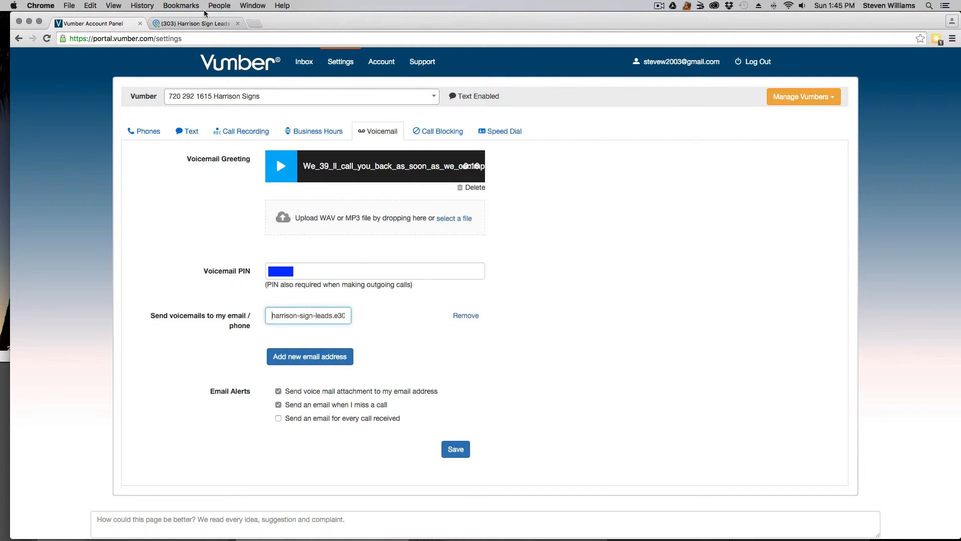
mouse_move(258, 224)
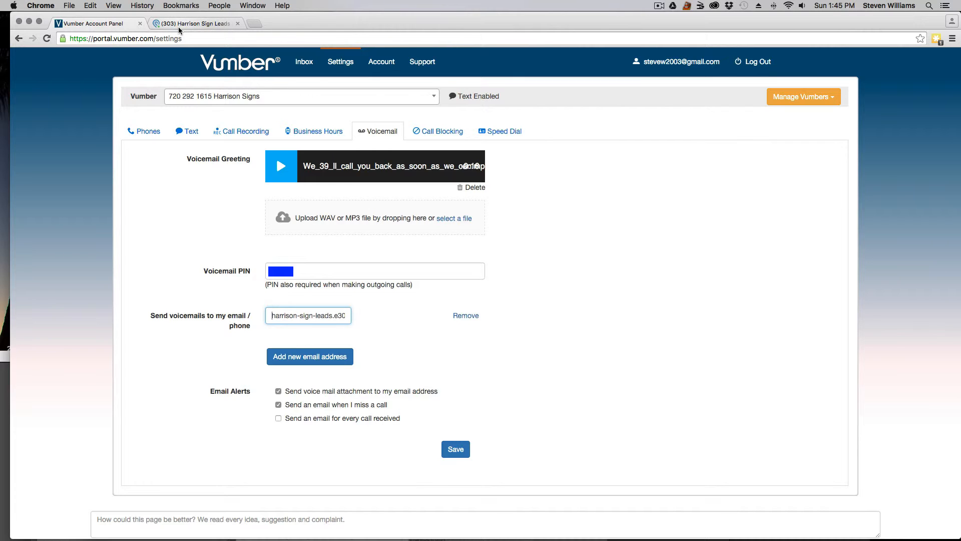
mouse_move(181, 30)
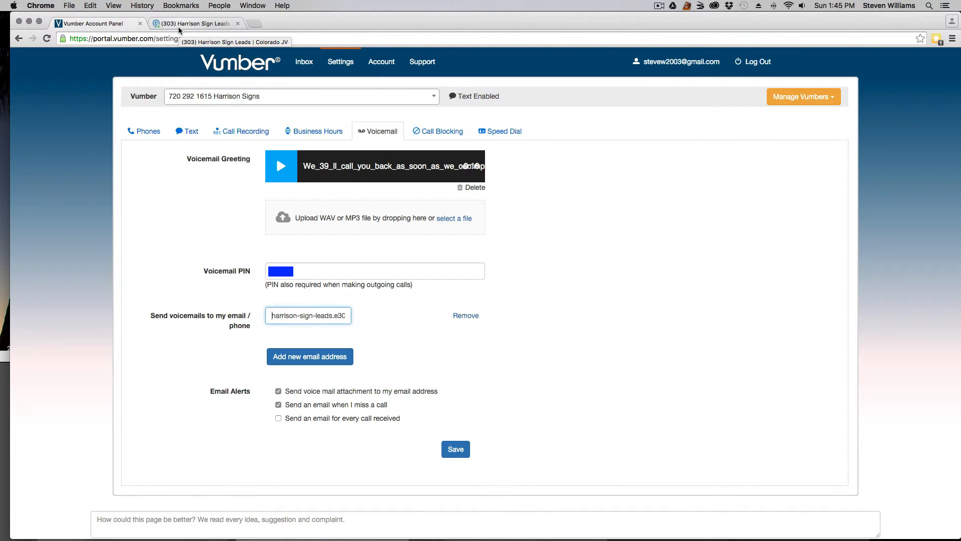
In Podio's Harrison Sign Leads list, open the first lead, marked Dead
click(195, 23)
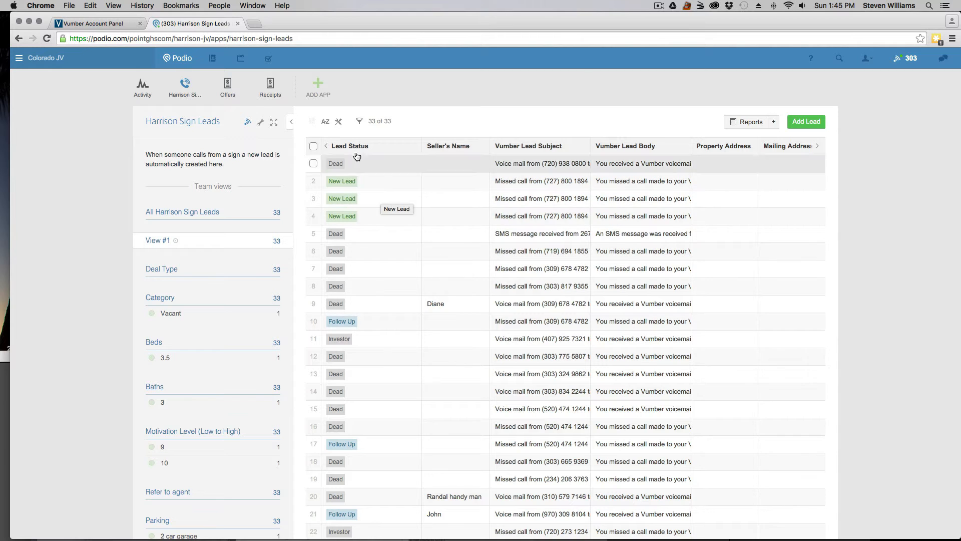
click(335, 163)
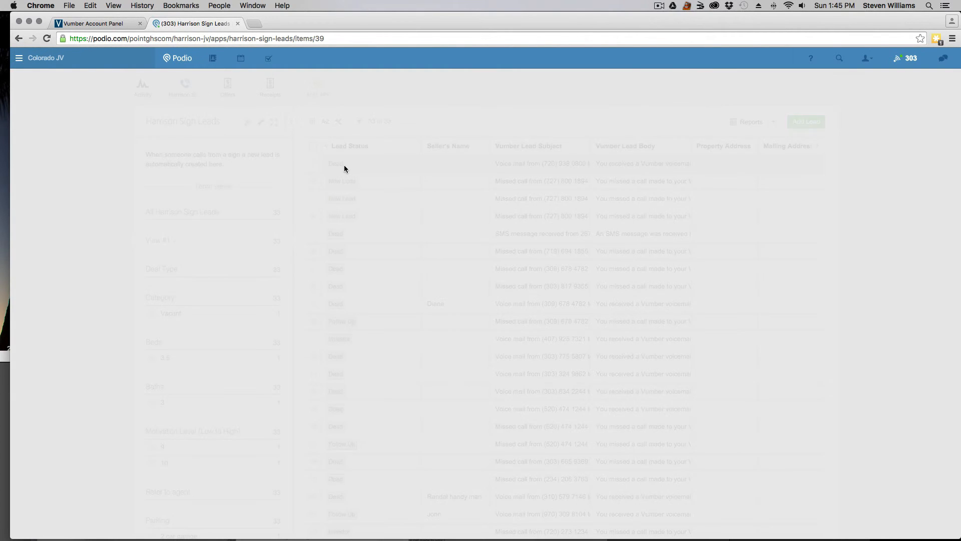
Download the Dead lead's attached voicemail .wav file from its Files field
click(336, 163)
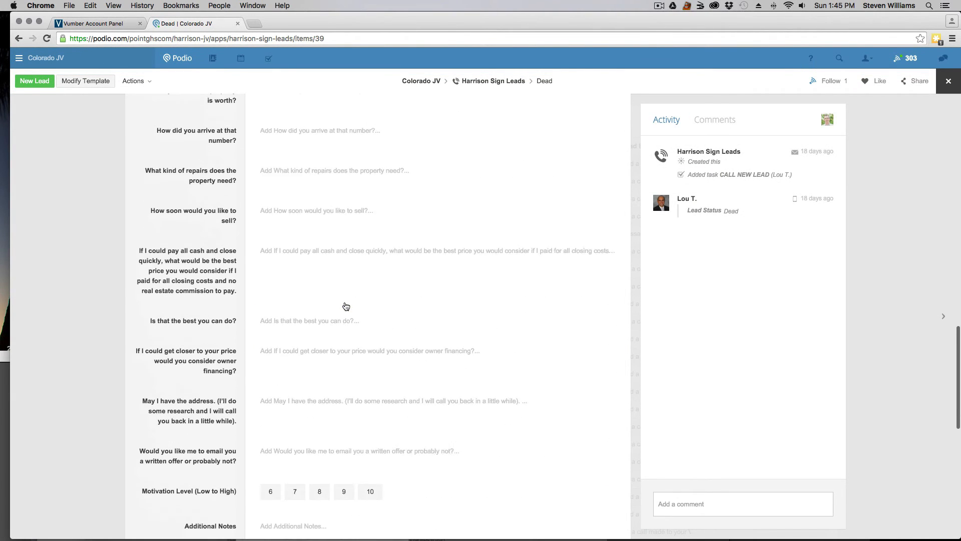
scroll(down, 3)
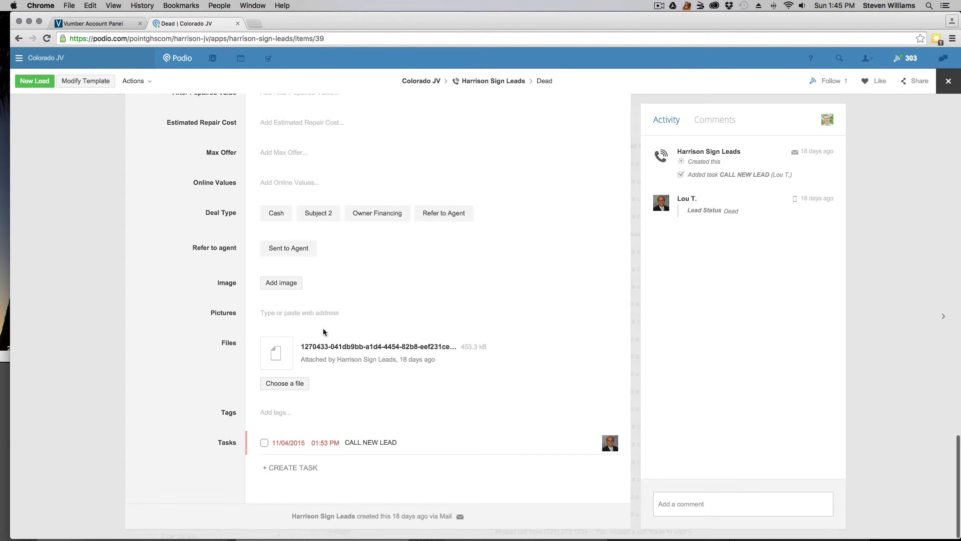
mouse_move(349, 362)
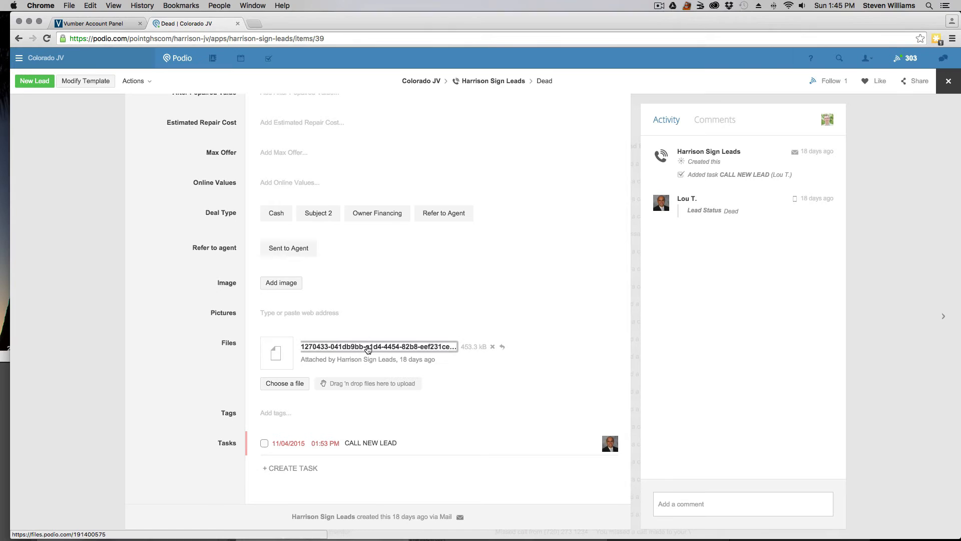
click(378, 347)
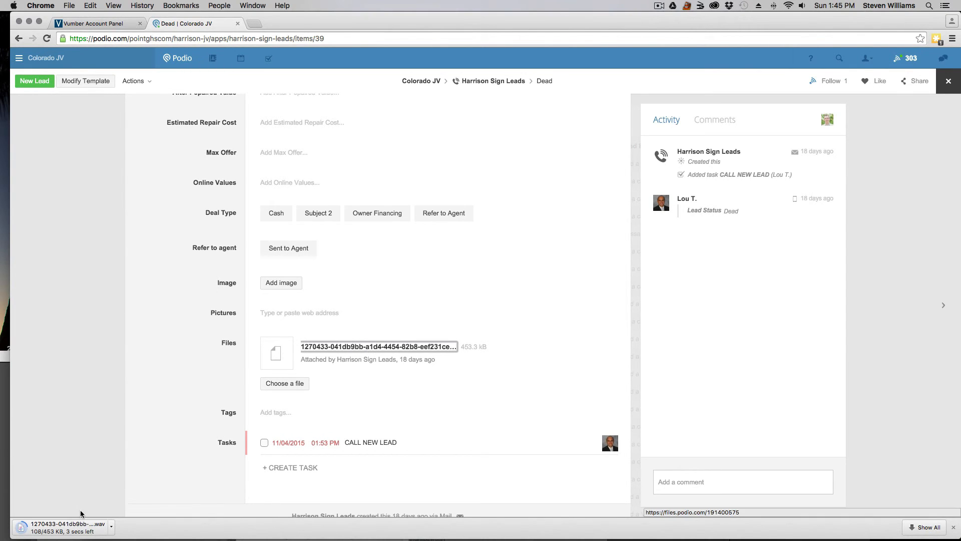